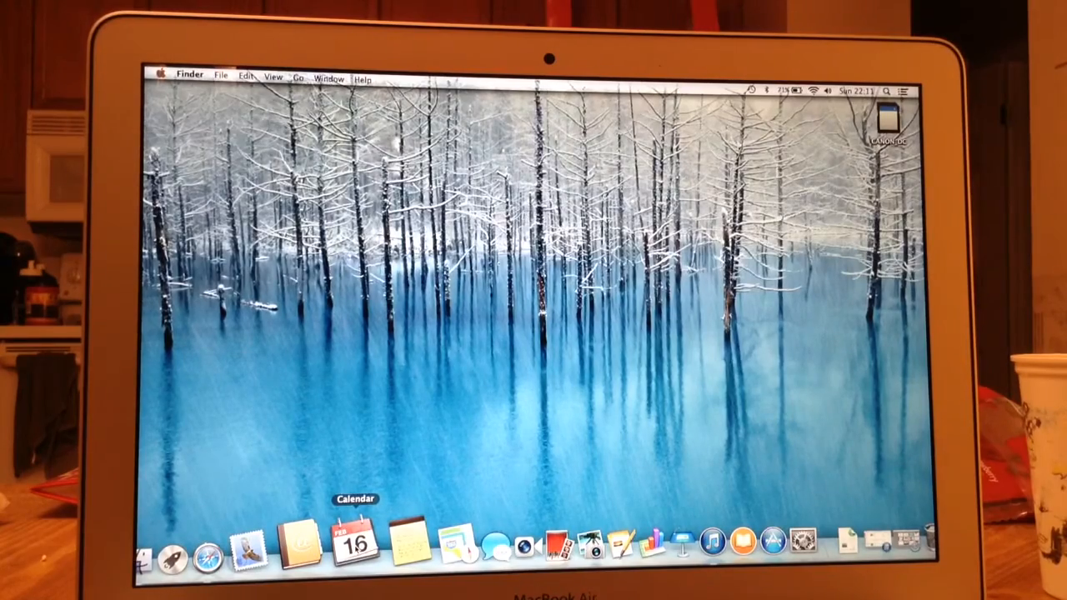
pyautogui.moveTo(696, 537)
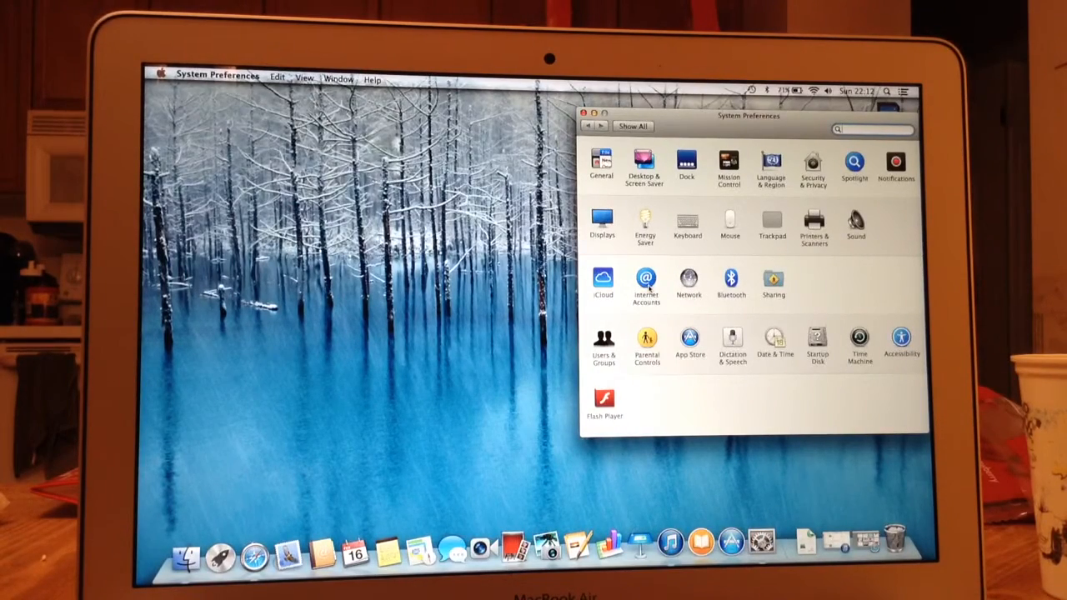
# Step: Open Internet Accounts and start adding another account type
pyautogui.click(647, 283)
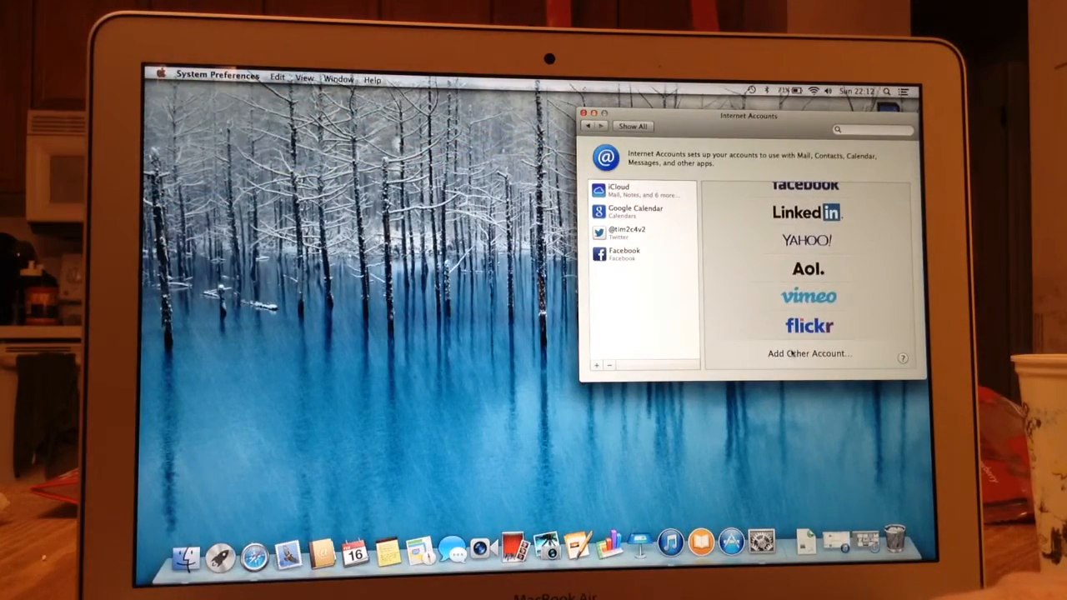
pyautogui.click(807, 353)
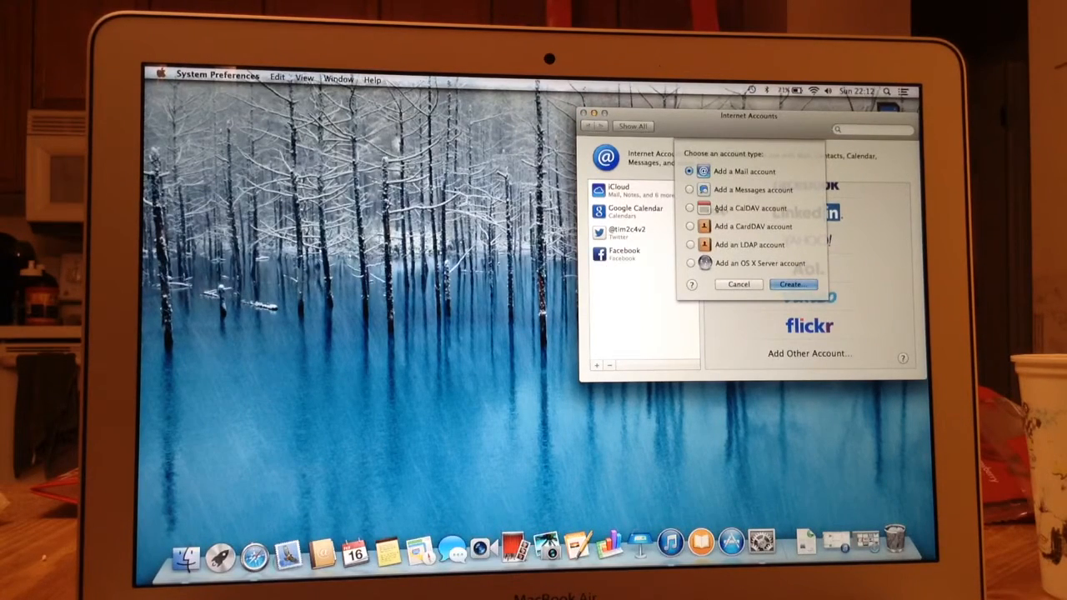
# Step: Choose CalDAV and create it to reach the account details form
pyautogui.click(691, 207)
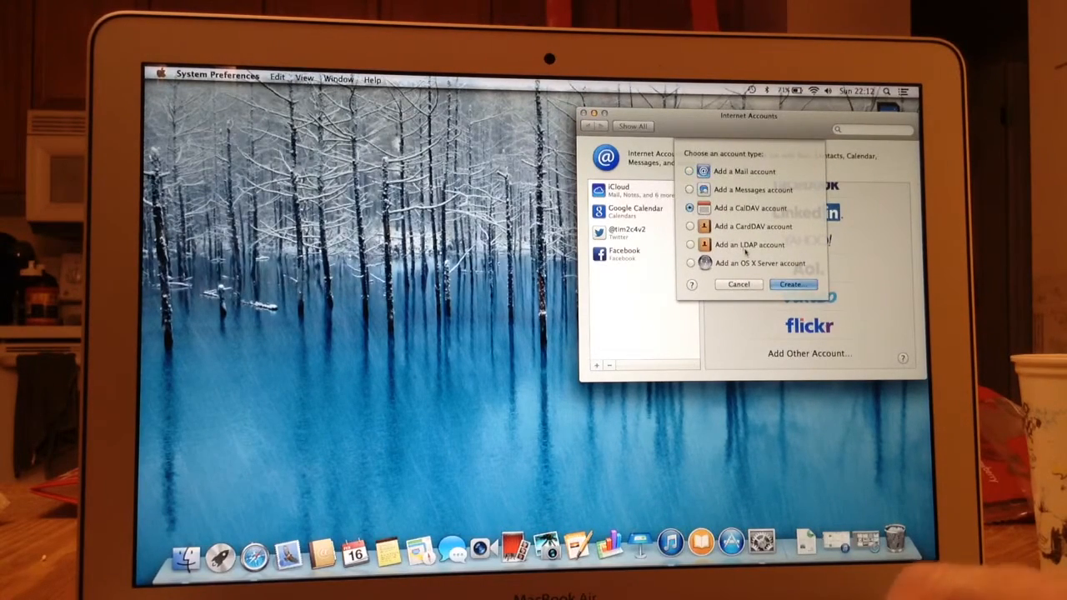
pyautogui.click(737, 284)
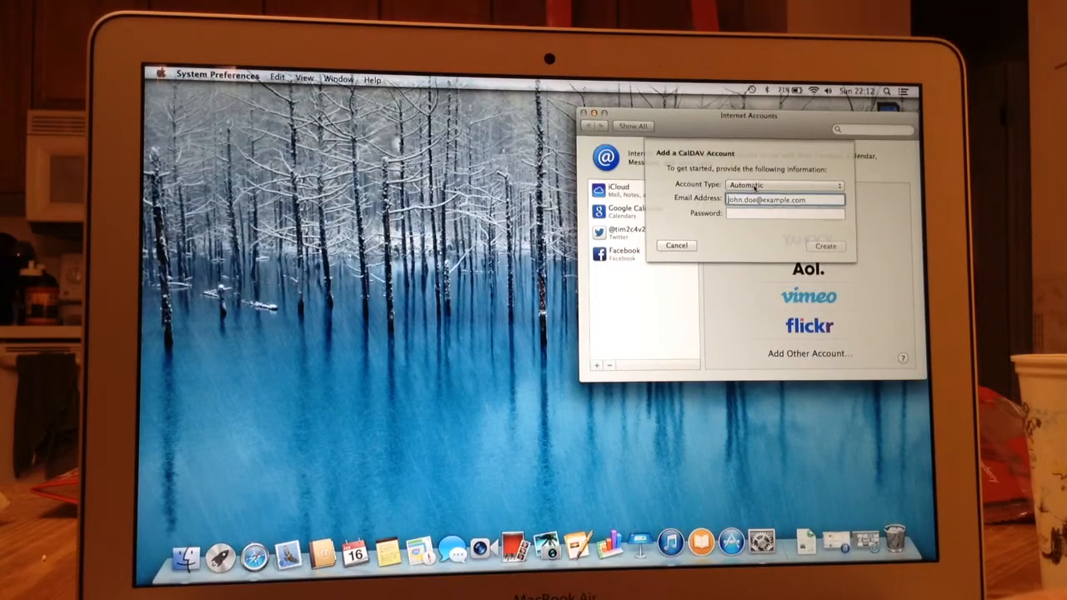
pyautogui.click(782, 184)
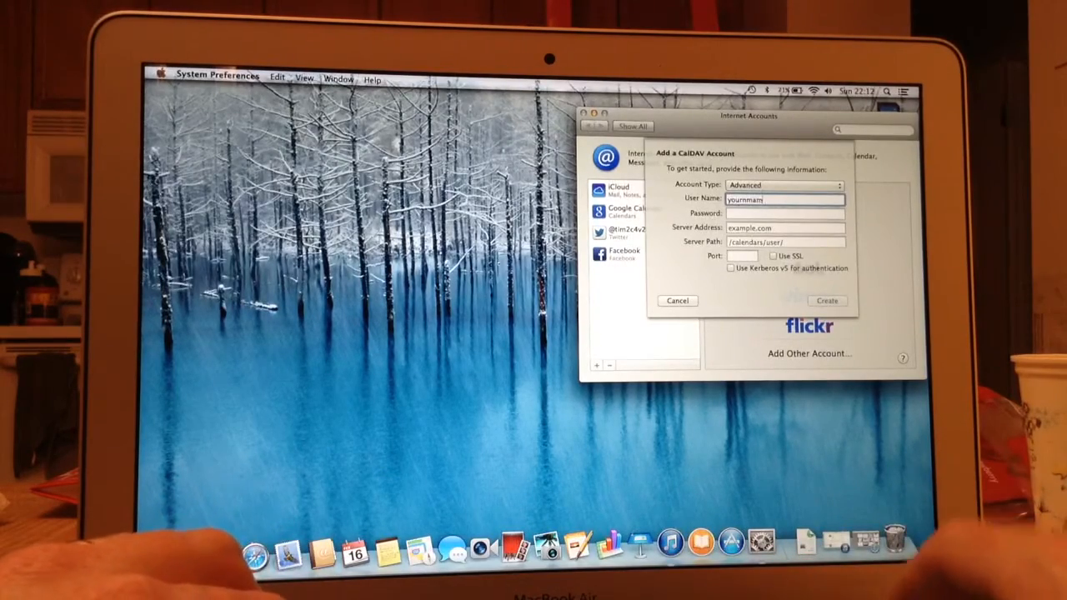
pyautogui.write('yourname@gmail.com')
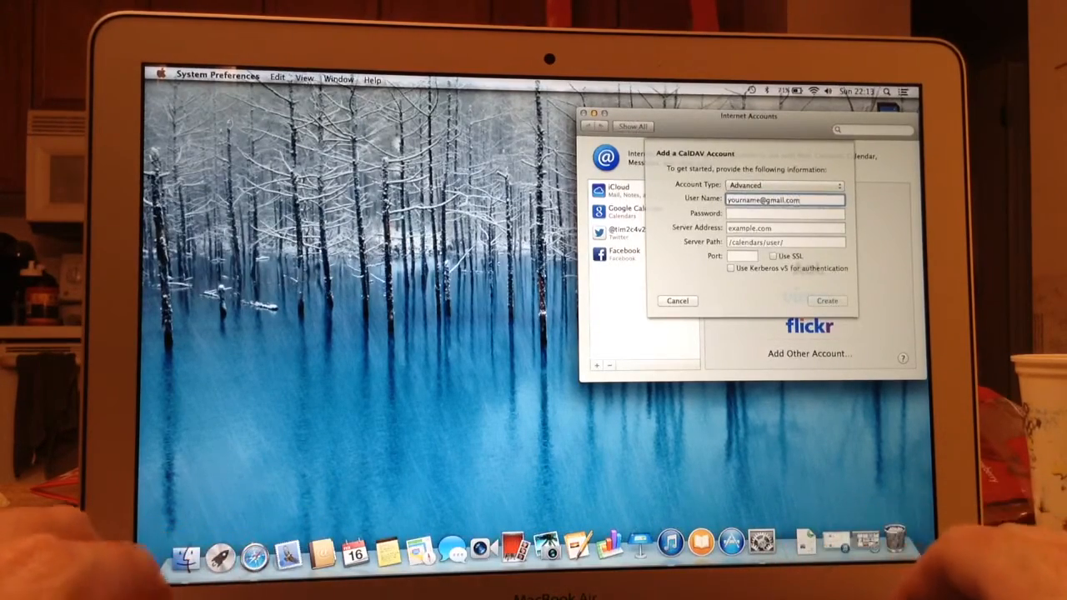
pyautogui.click(784, 214)
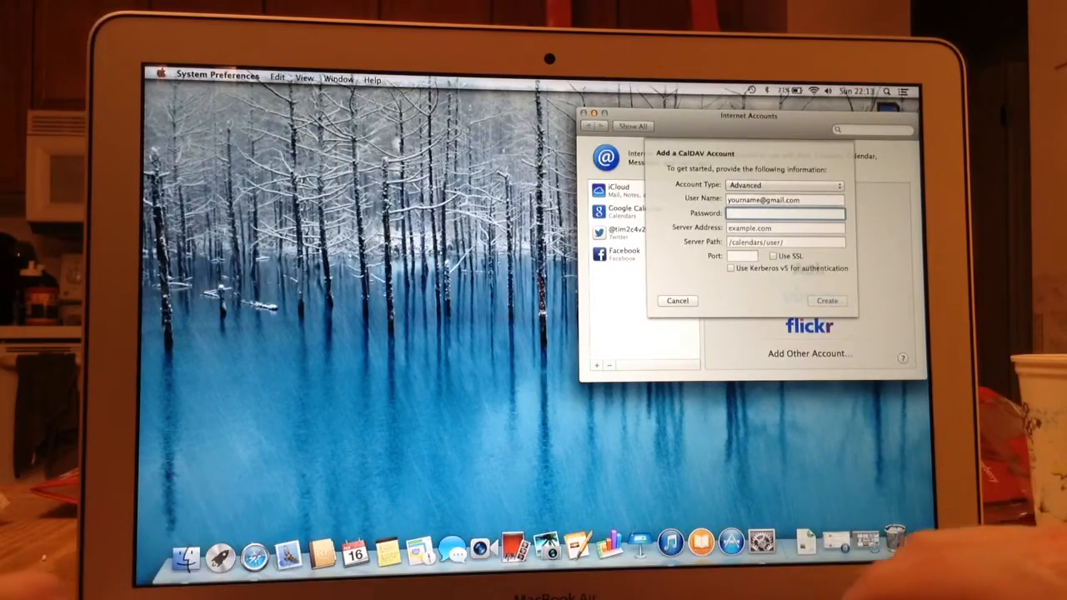
pyautogui.write('password')
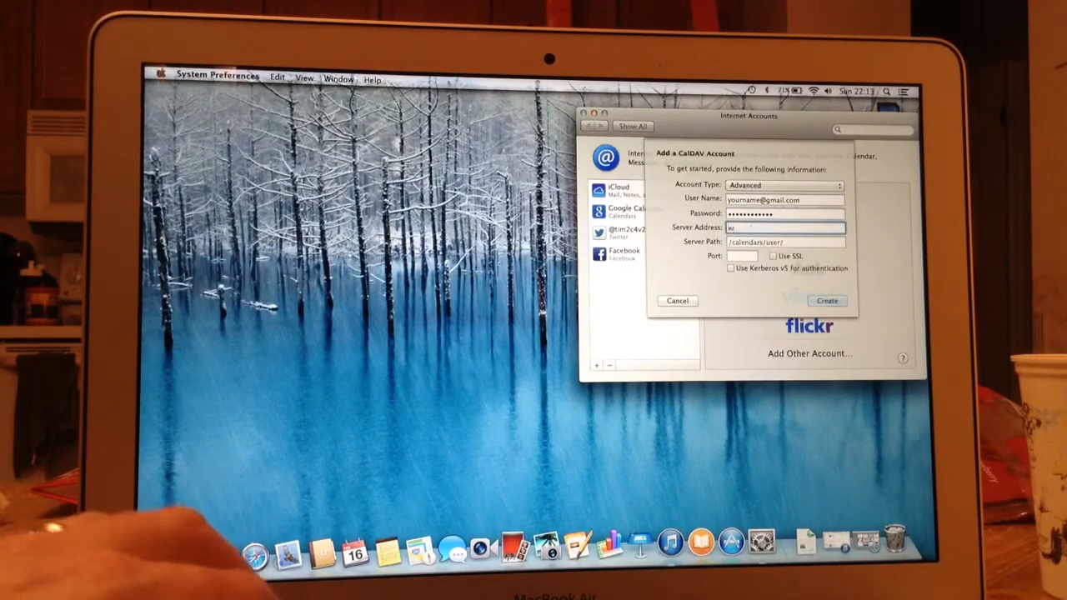
pyautogui.write('www.g')
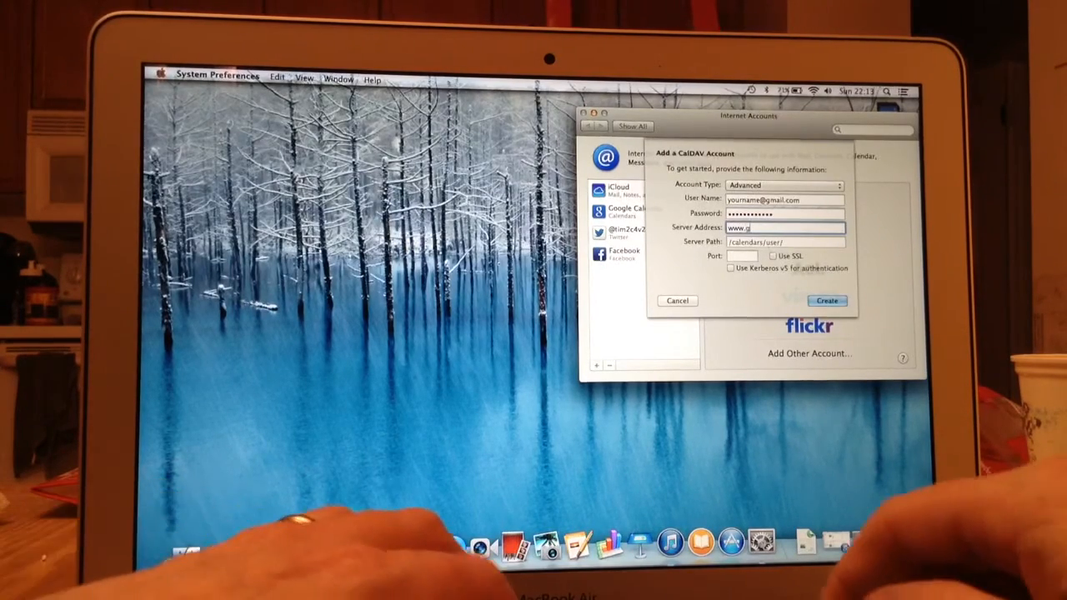
pyautogui.write('oogle.com')
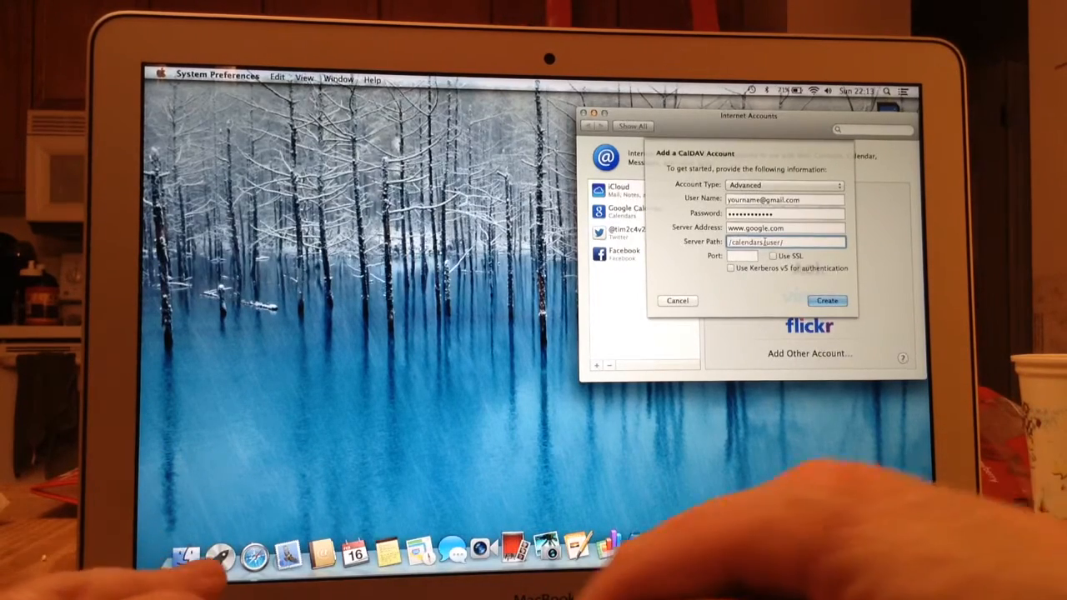
pyautogui.write('/dav/YOURNAME@gmail.com/user/')
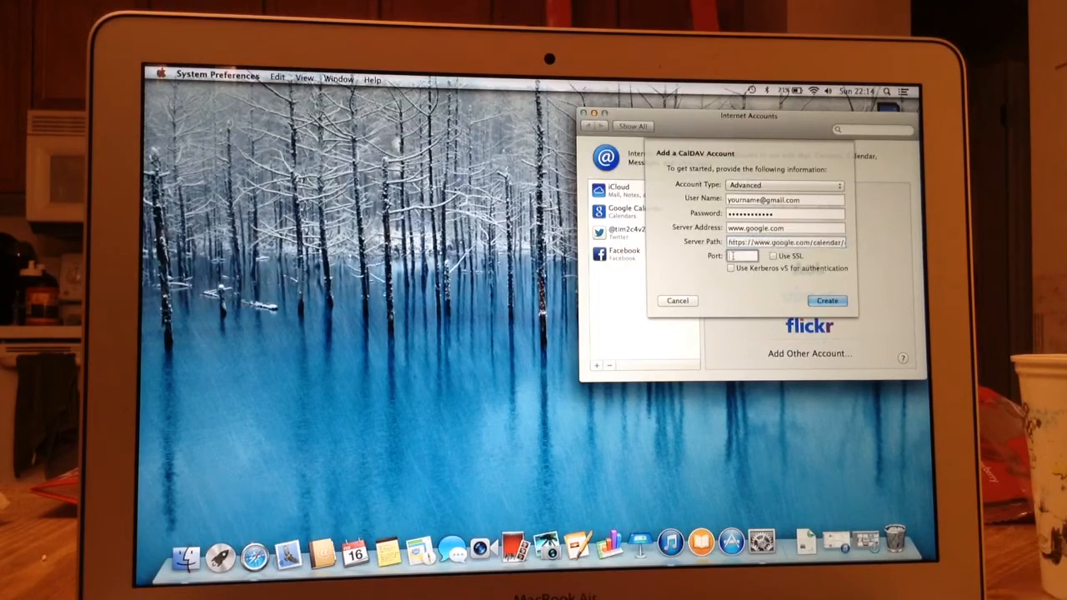
# Step: Set port 443 with Use SSL, then cancel the CalDAV account form
pyautogui.write('443')
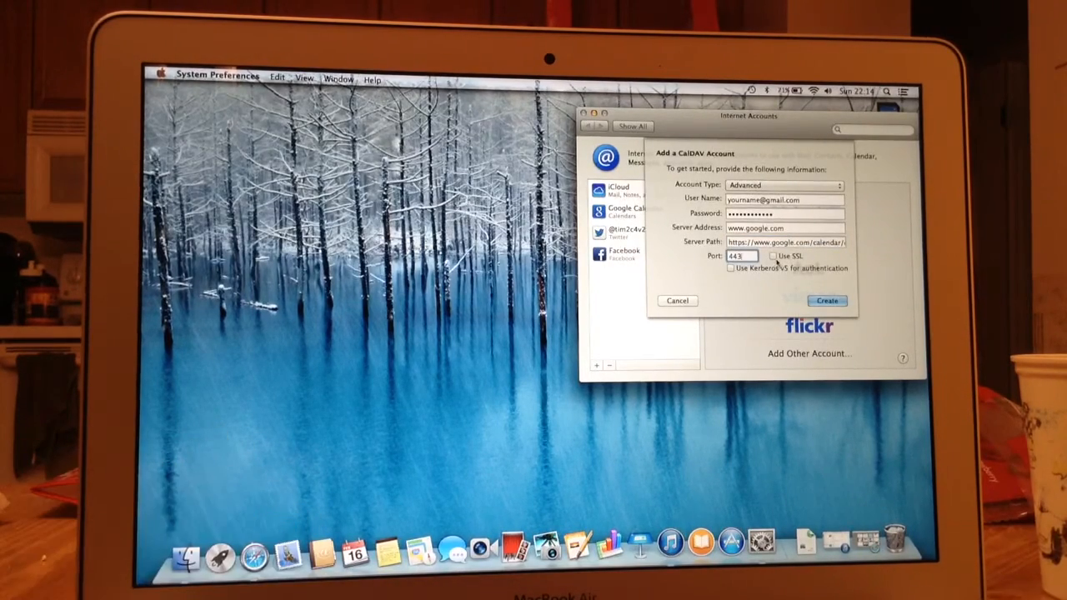
pyautogui.click(774, 256)
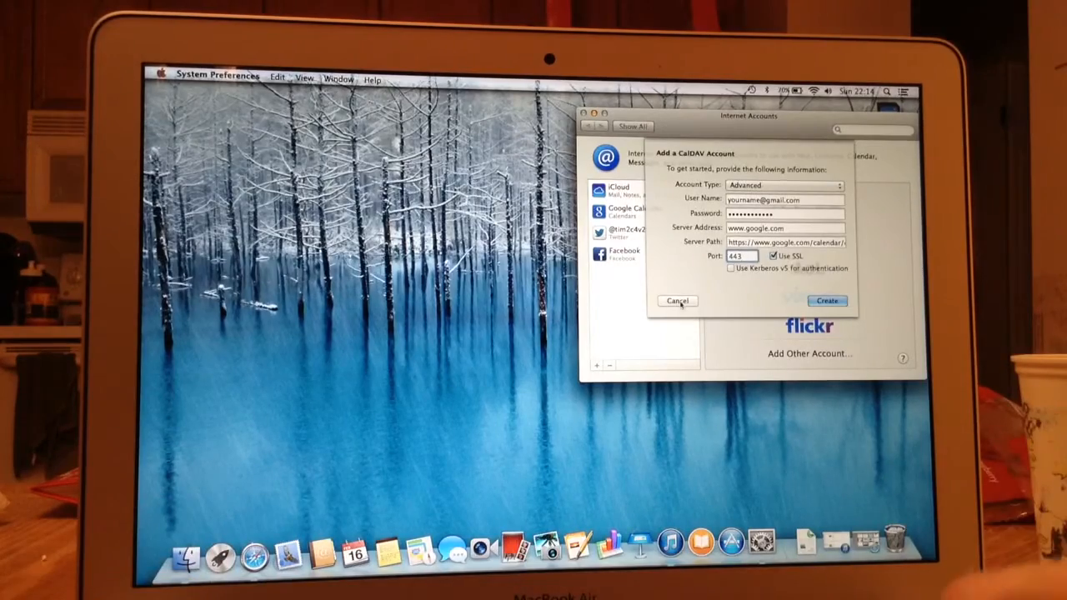
pyautogui.moveTo(352, 542)
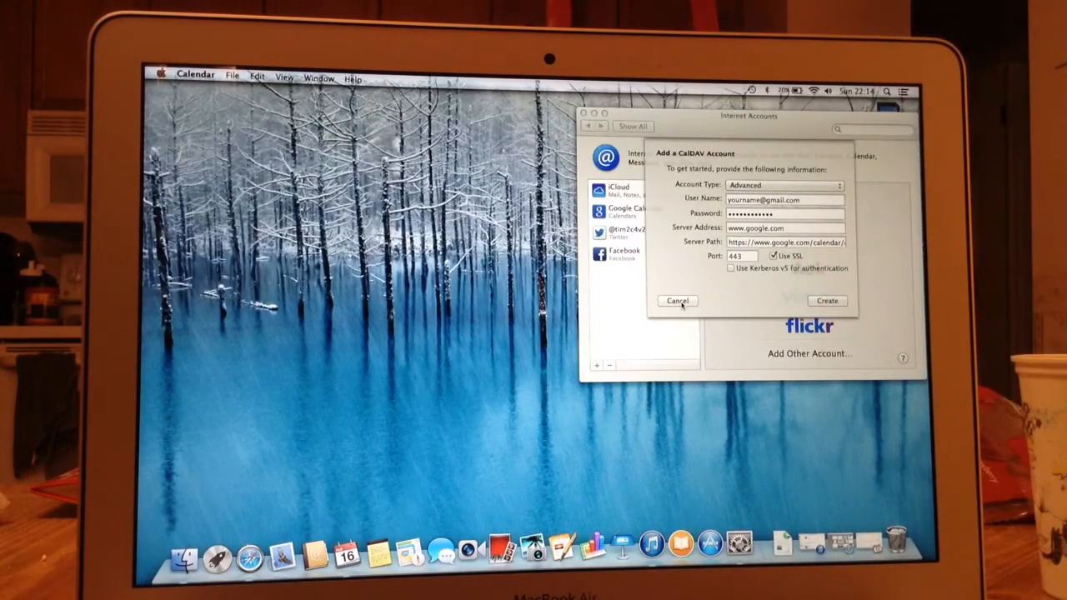
pyautogui.click(677, 300)
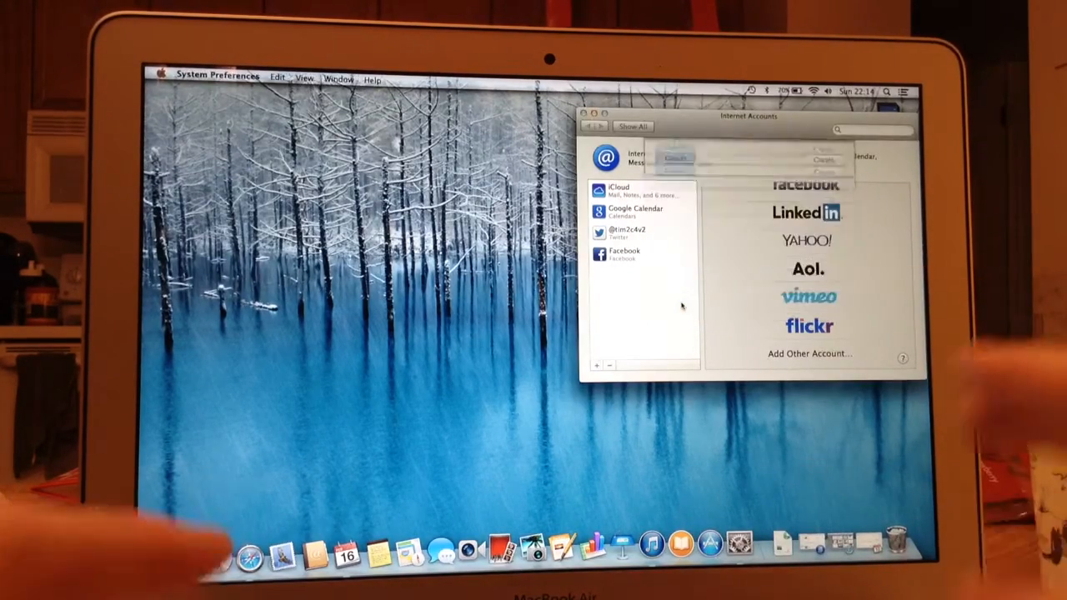